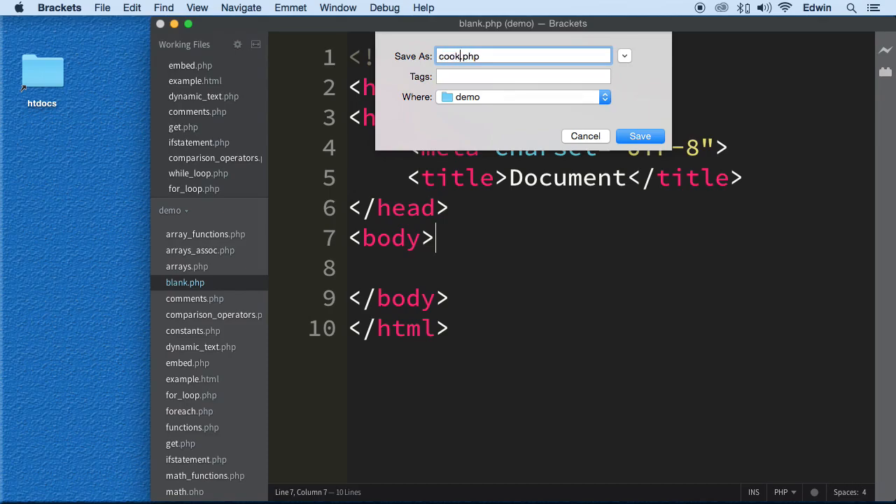
- Save the blank template as cookies.php in the demo folder
click(638, 135)
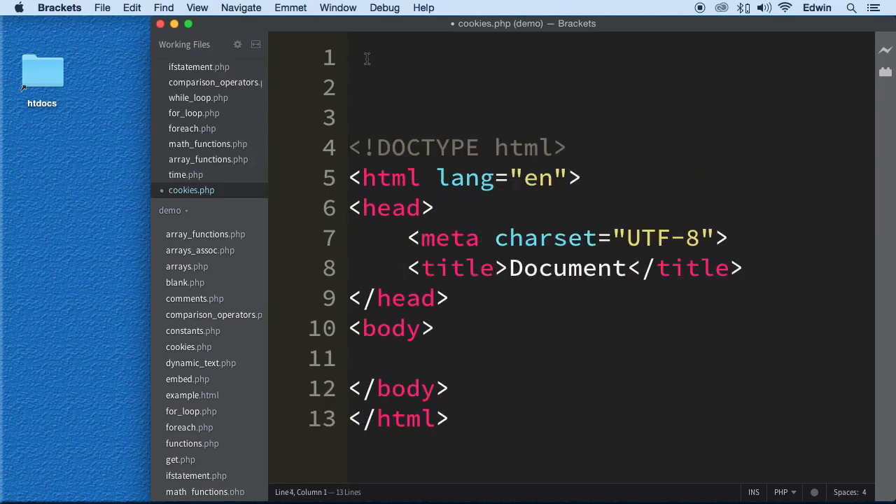
- Write a <?php block at the top of cookies.php containing a $_COOKIE statement and select that line
click(348, 58)
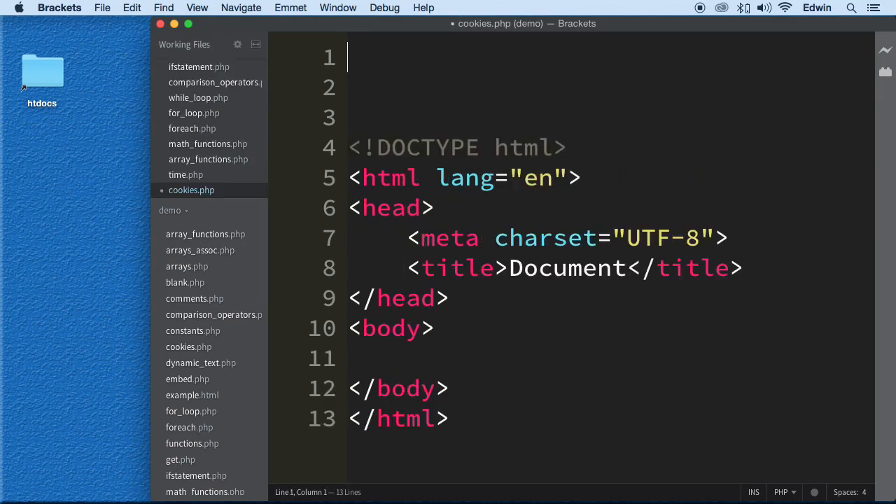
text(<?php)
text(?>)
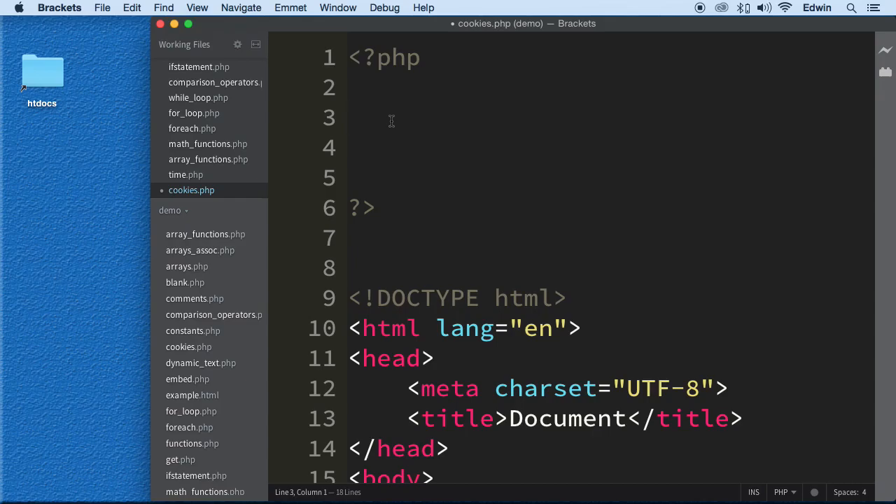
text($)
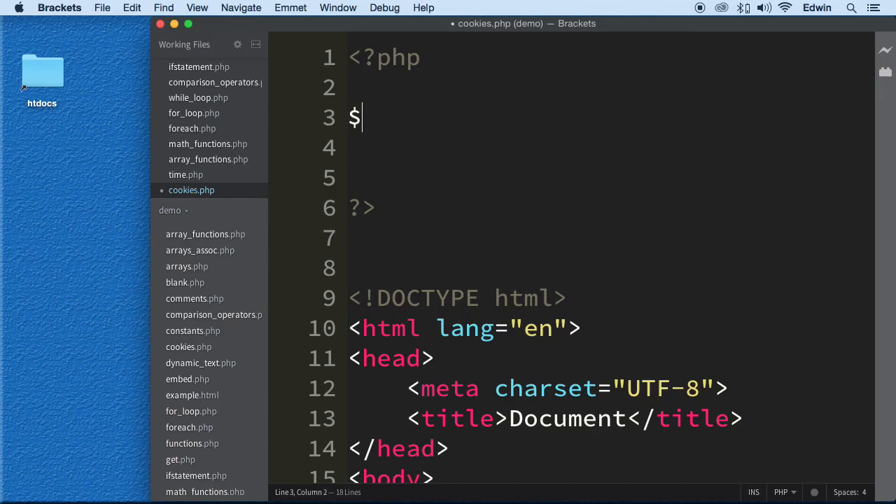
text(_C)
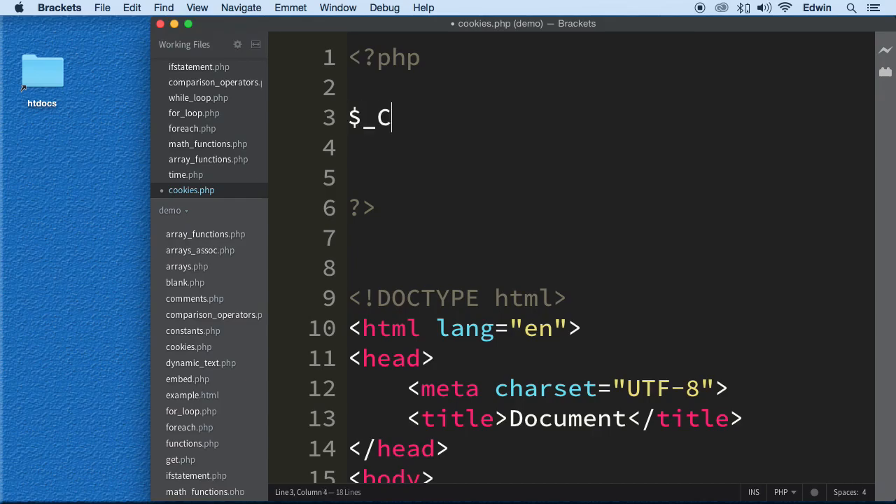
text(OOKIE;)
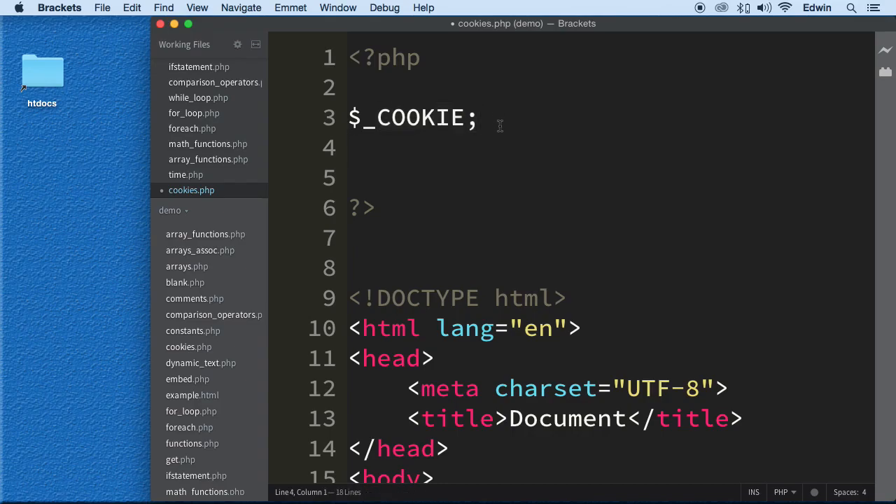
triple_click(412, 117)
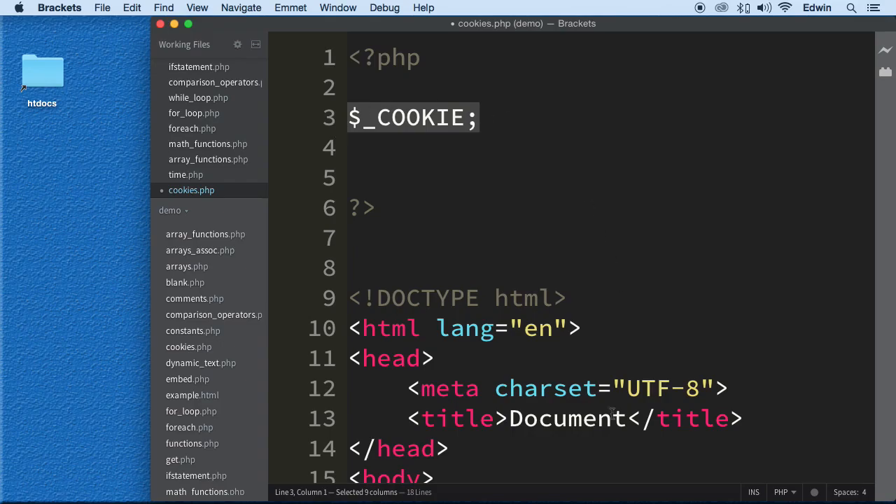
mouse_move(592, 282)
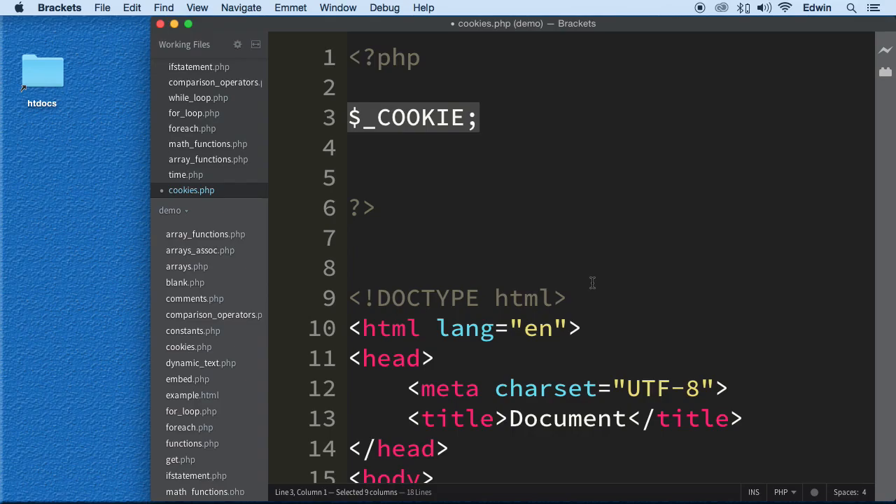
mouse_move(539, 160)
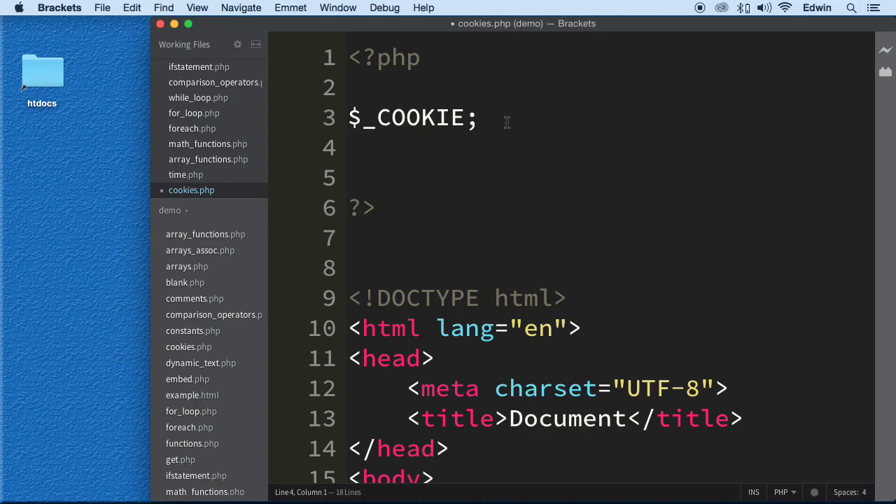
- Replace the selected $_COOKIE line with an empty setcookie() call
text(setcookie())
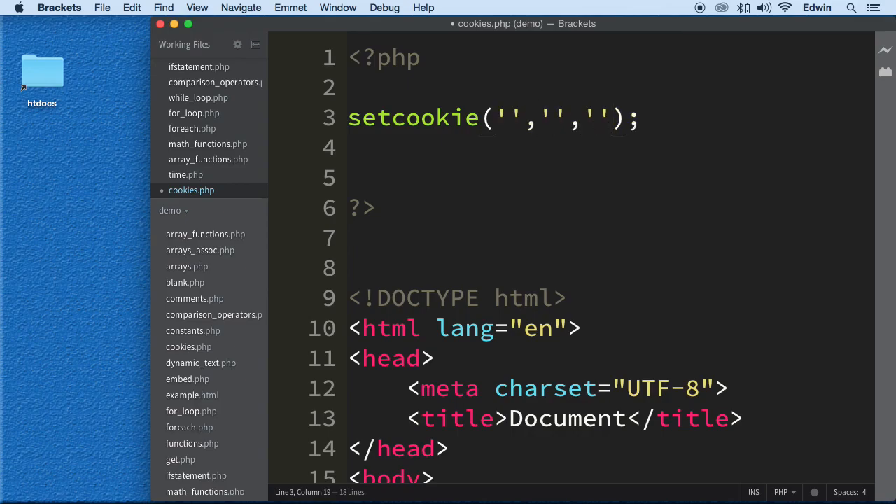
mouse_move(428, 59)
text($name = "SomeName";)
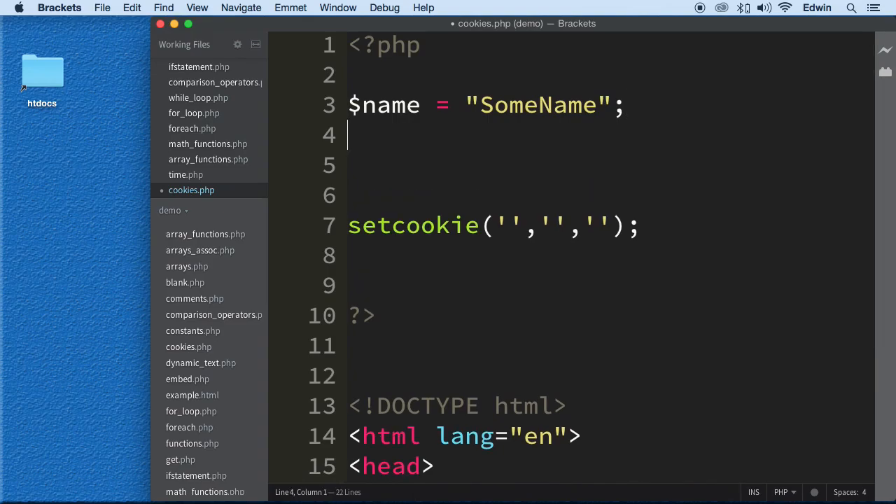
- Define $value = 100; and start an $expiration = assignment on the next line
text($vae)
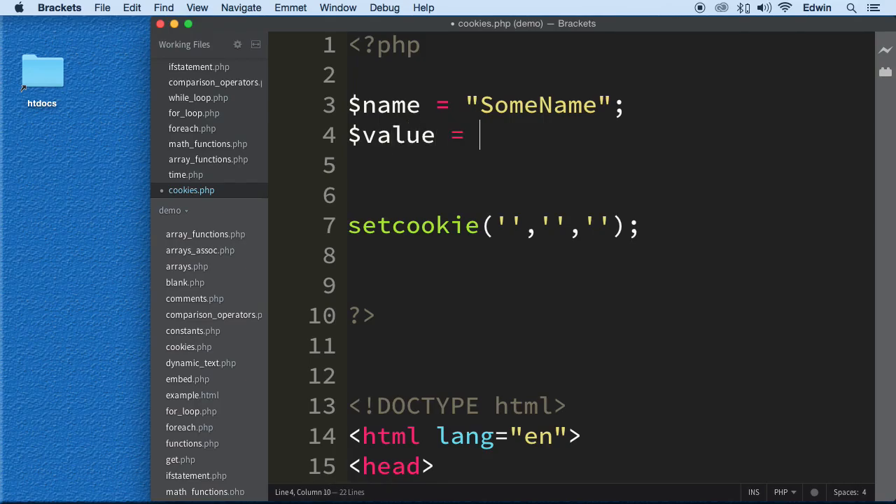
text(100;)
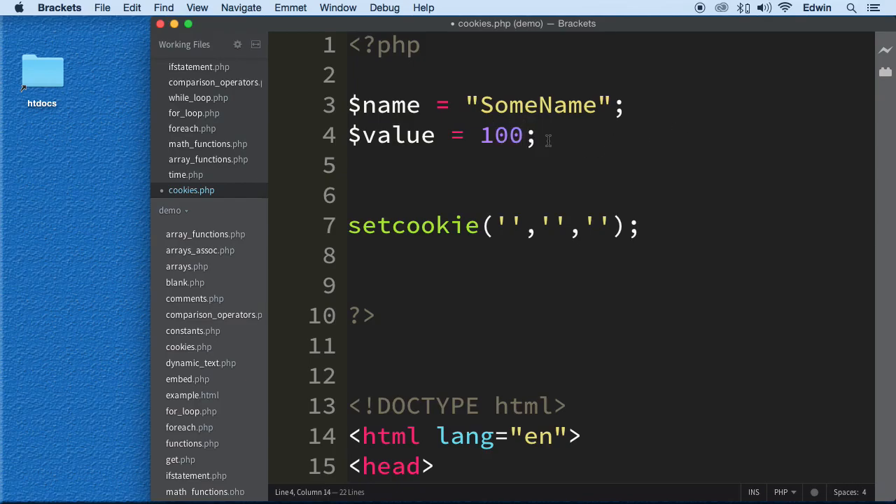
key(enter)
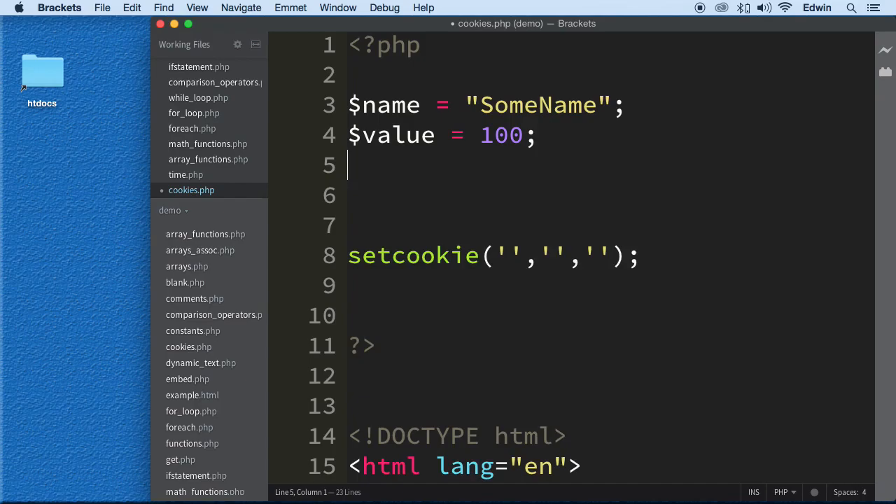
text($expiratio)
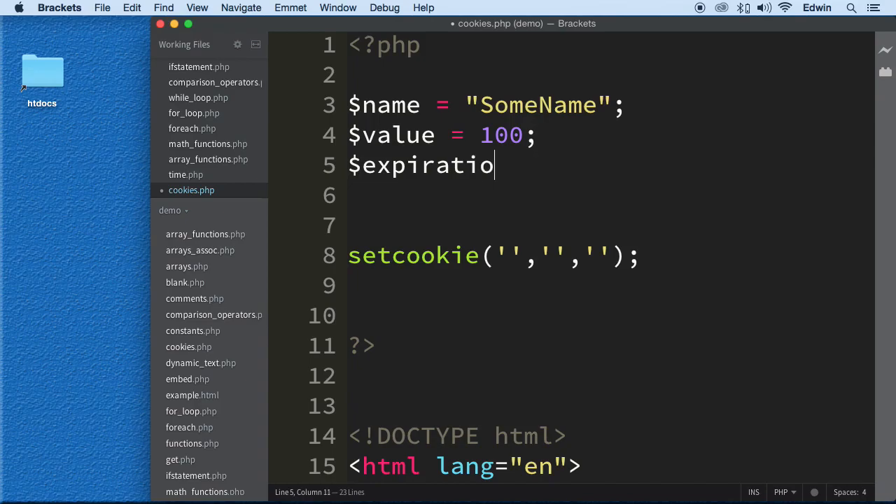
text(n =)
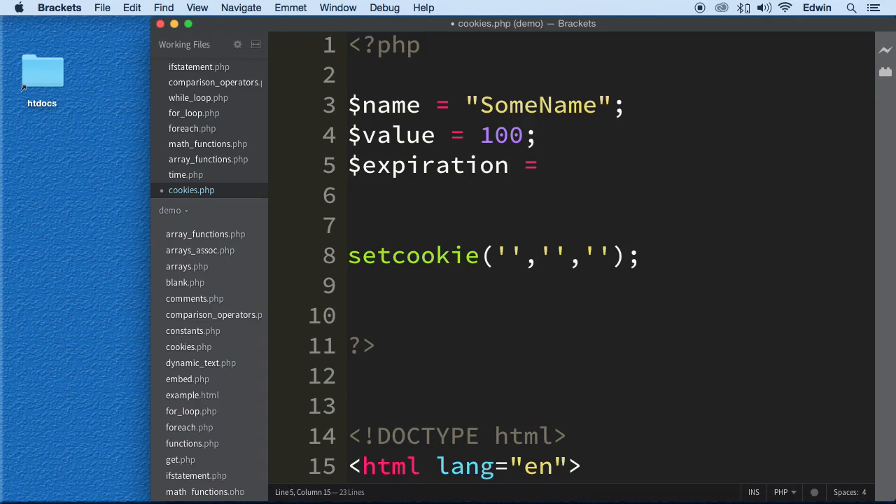
mouse_move(339, 263)
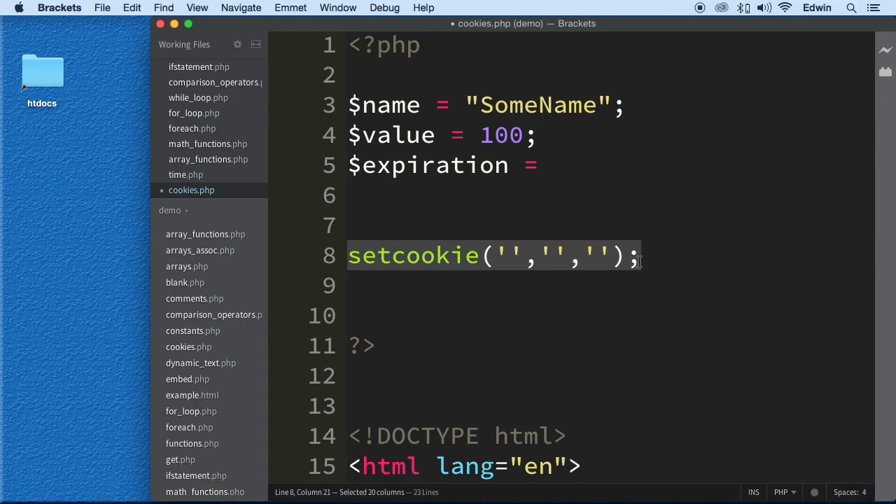
mouse_move(615, 204)
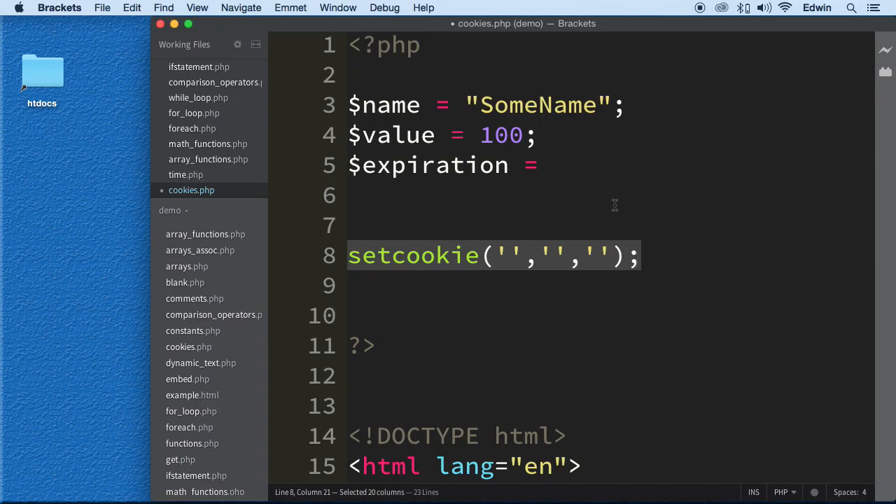
- Begin the $expiration value with a time() call for the current time
click(552, 165)
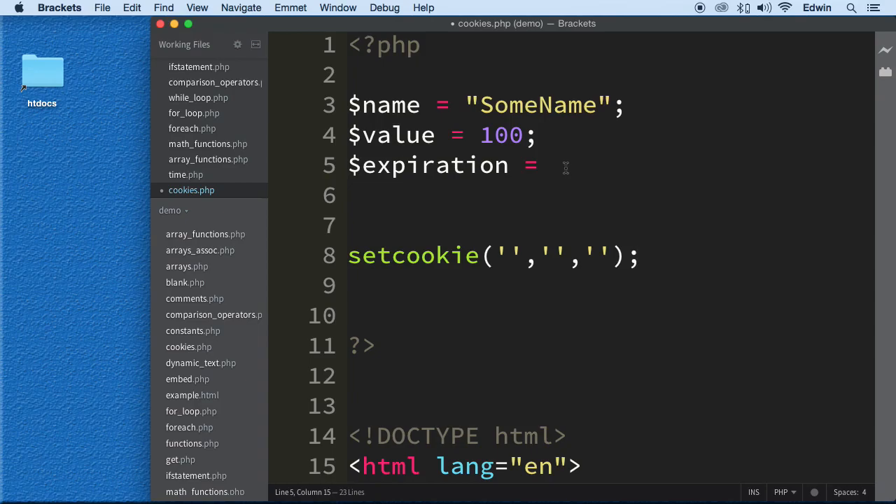
text(time())
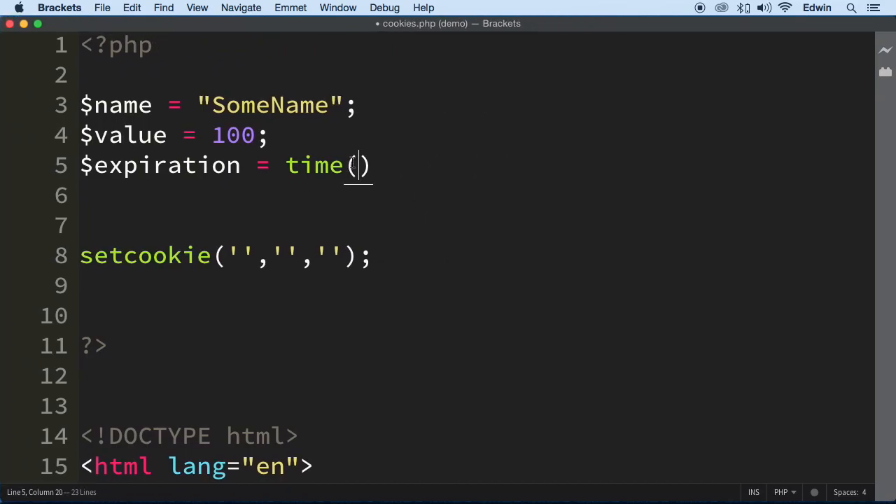
mouse_move(294, 165)
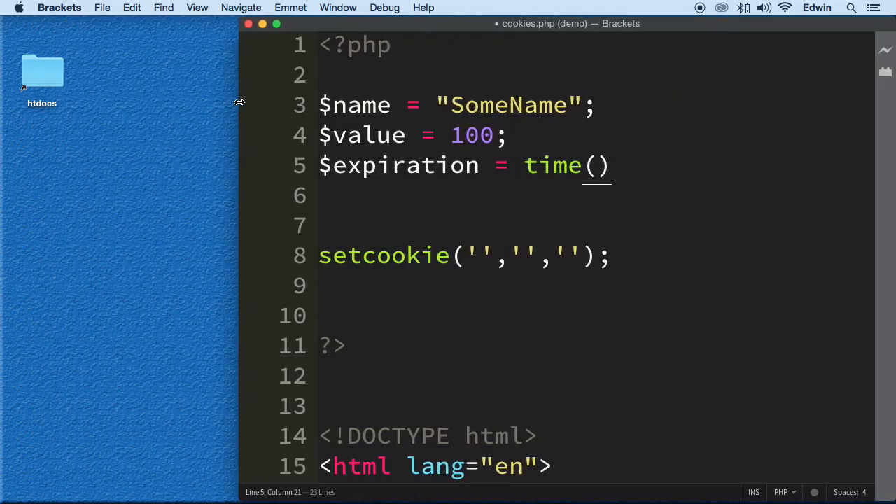
mouse_move(559, 180)
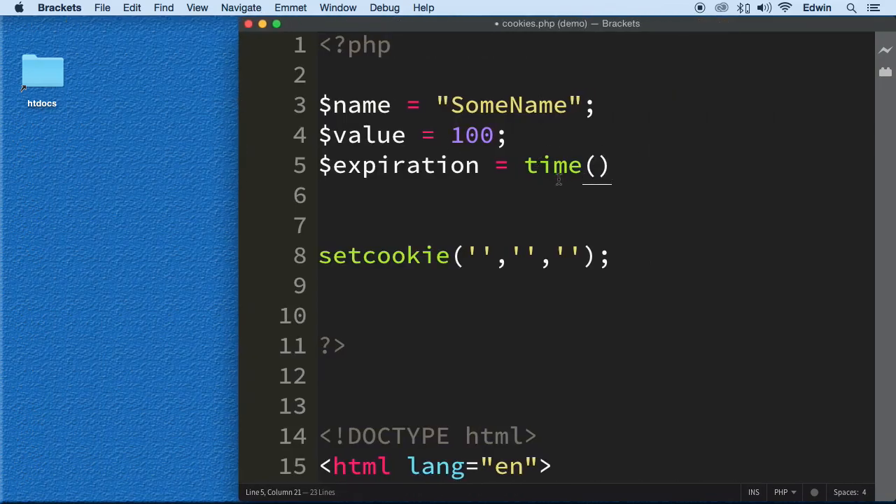
mouse_move(237, 171)
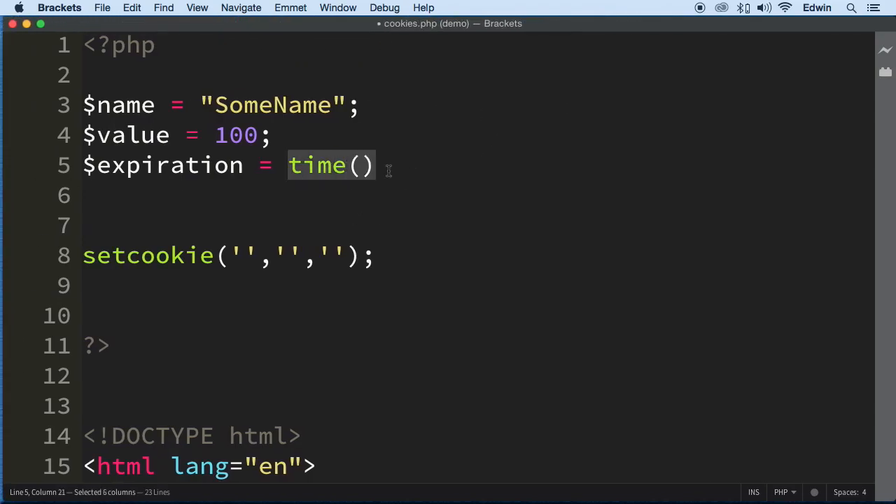
- Extend $expiration to time() + (60*60*24*7), a one-week offset in seconds
click(378, 166)
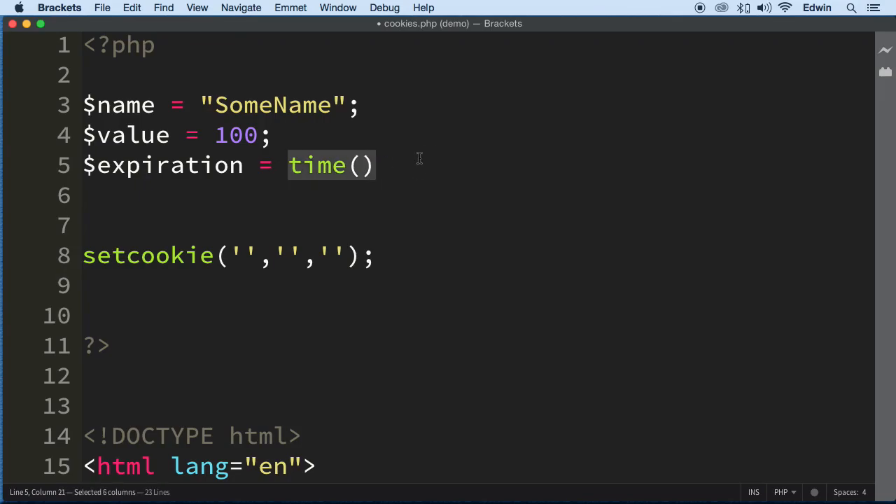
text(+ ();)
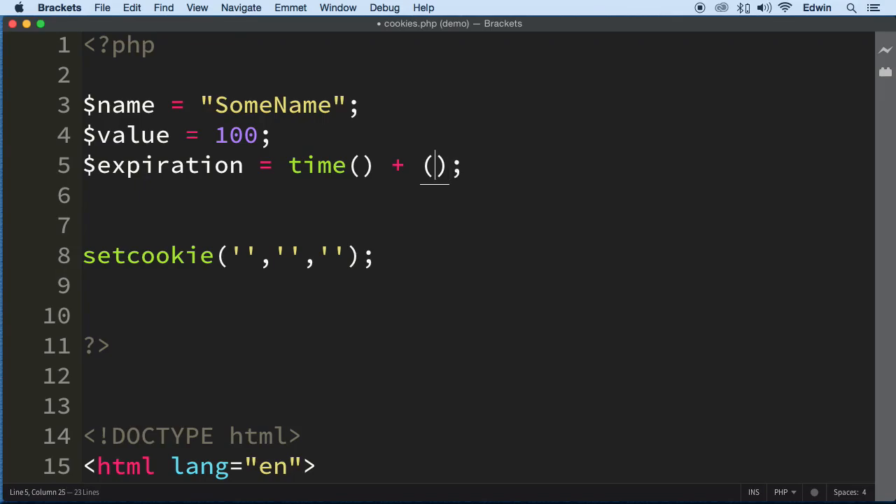
text(60)
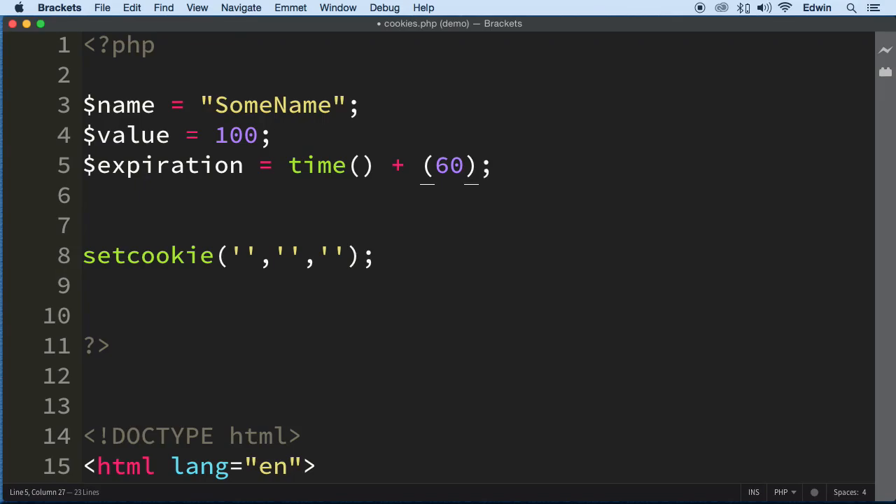
text(*60)
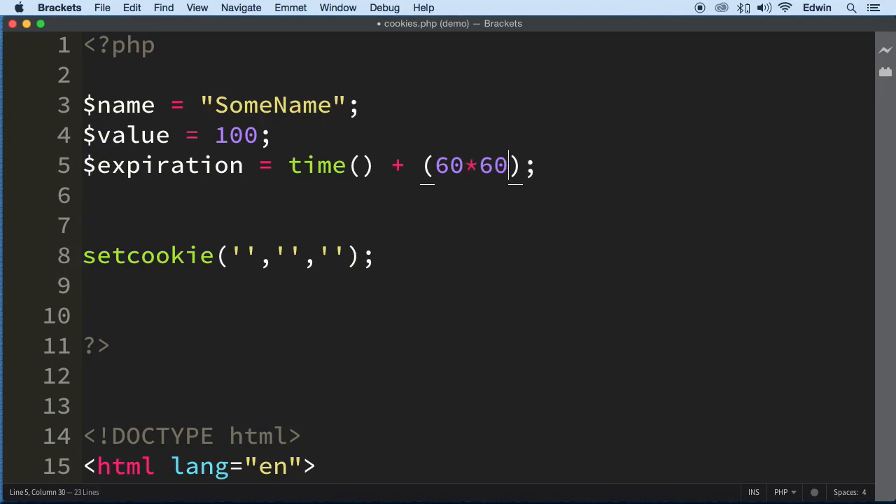
key(backspace)
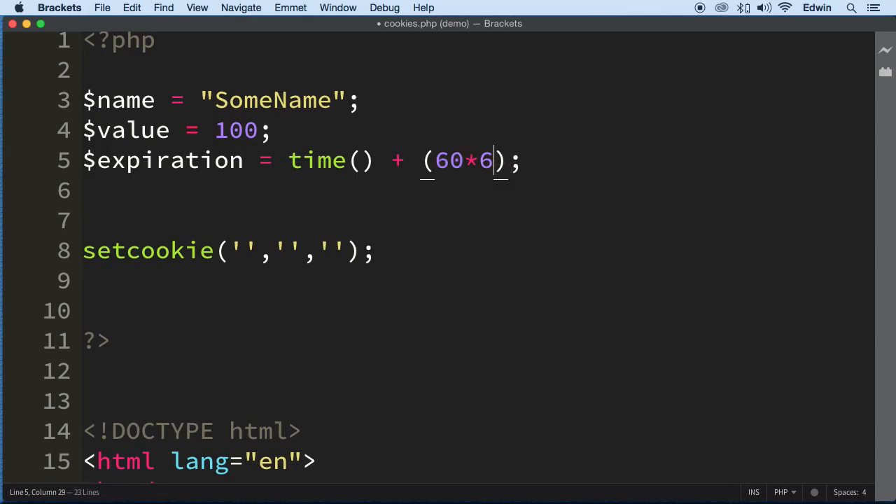
text(0*24)
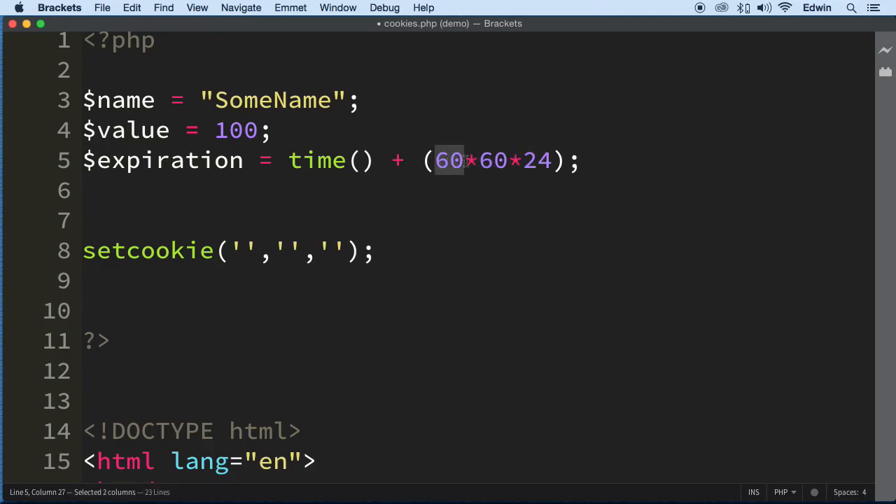
text(*7)
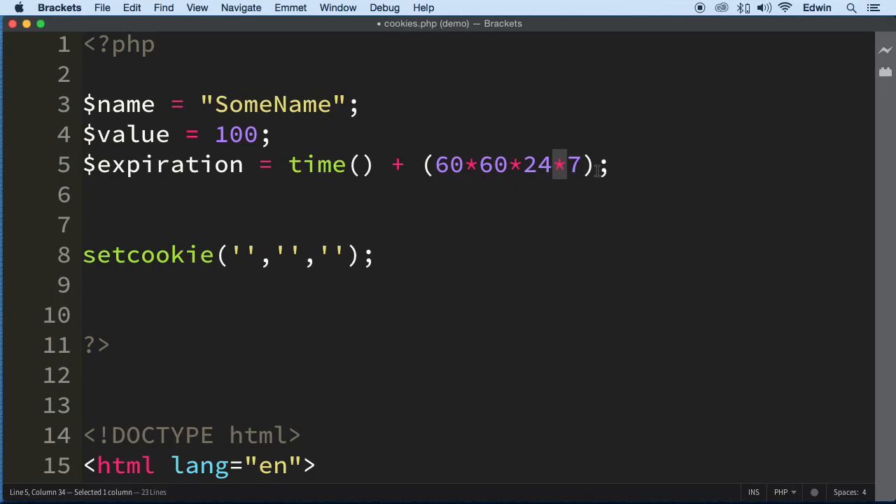
- Highlight the 60*60*24*7 week calculation on line 5 to review it, then deselect
click(627, 165)
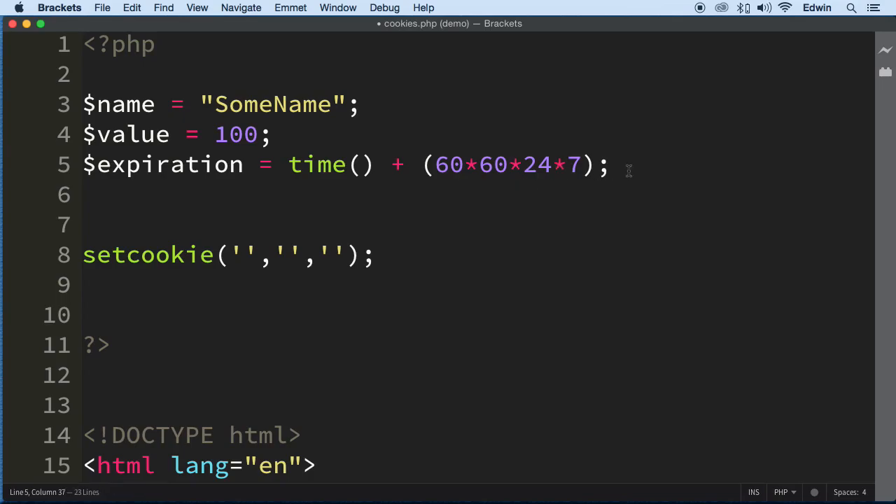
click(84, 194)
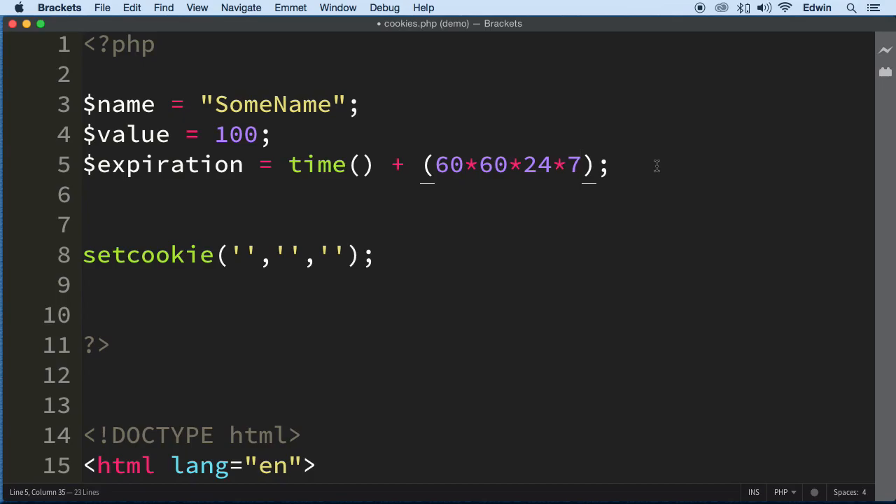
drag(469, 165, 588, 165)
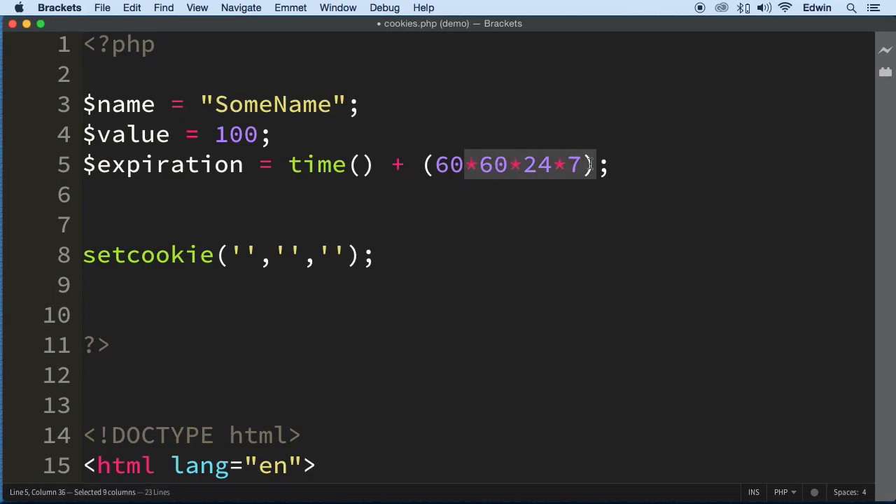
click(610, 165)
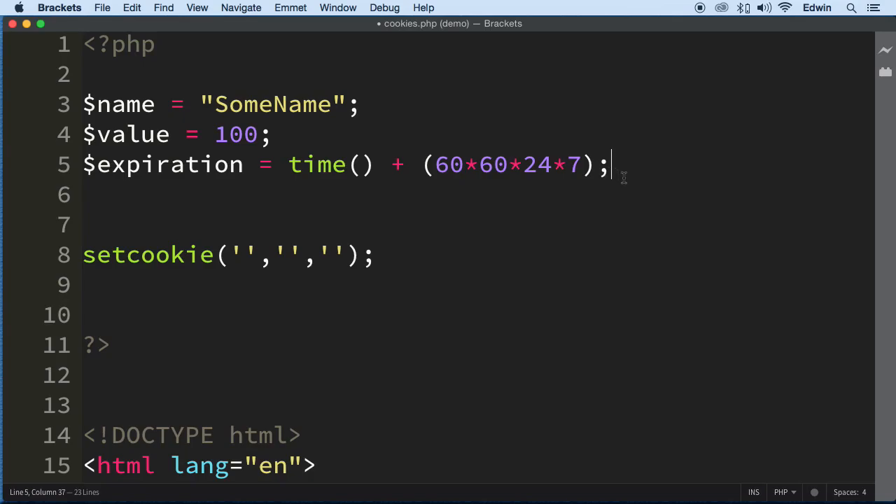
mouse_move(221, 263)
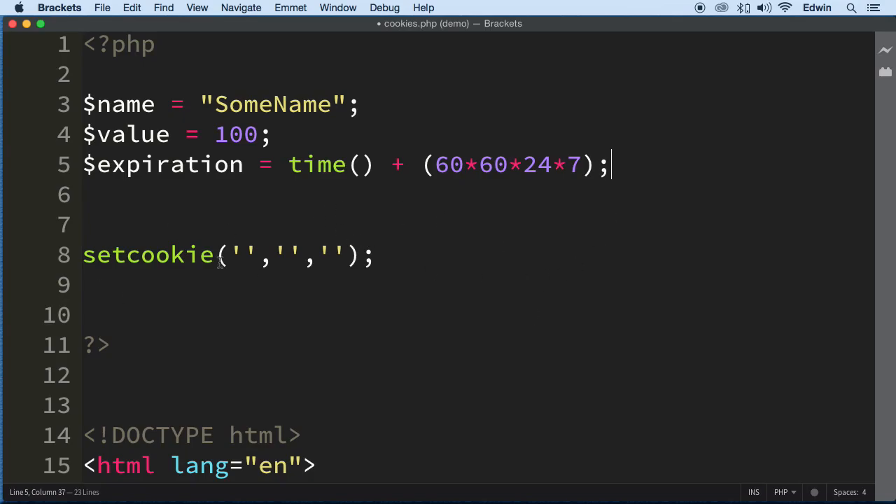
mouse_move(263, 250)
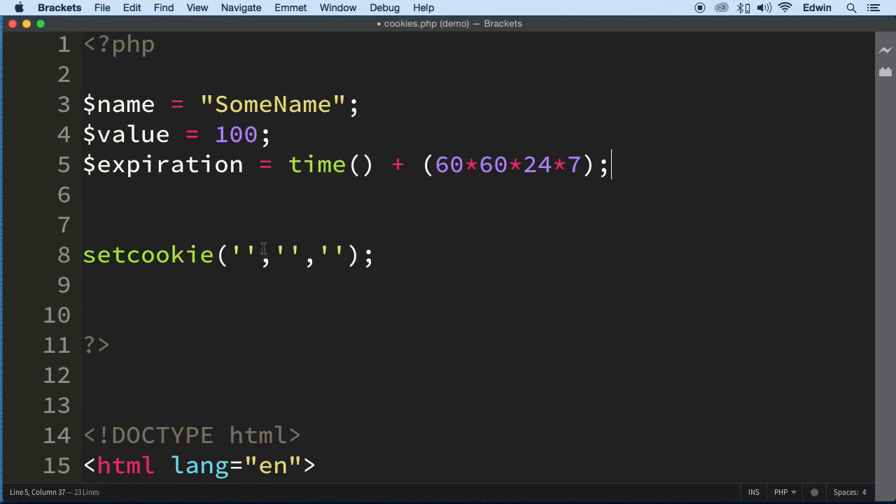
- Fill setcookie's three arguments with $name, $value and $expiration
text($name)
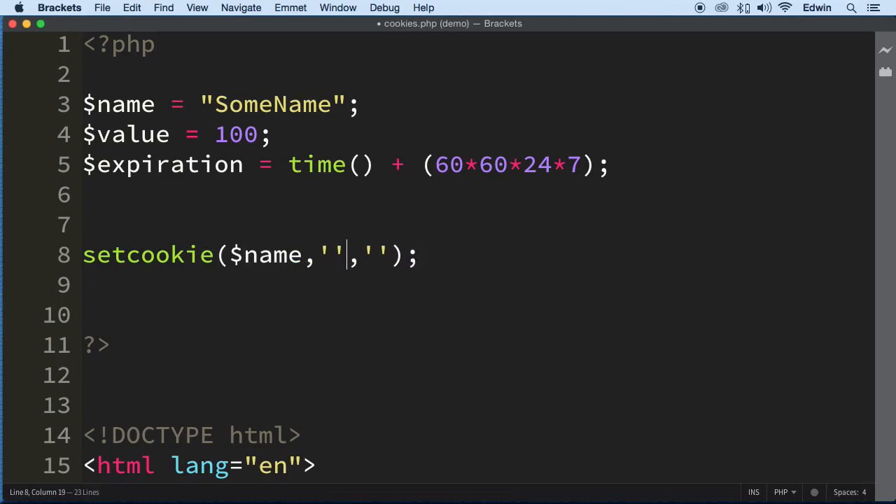
text($av)
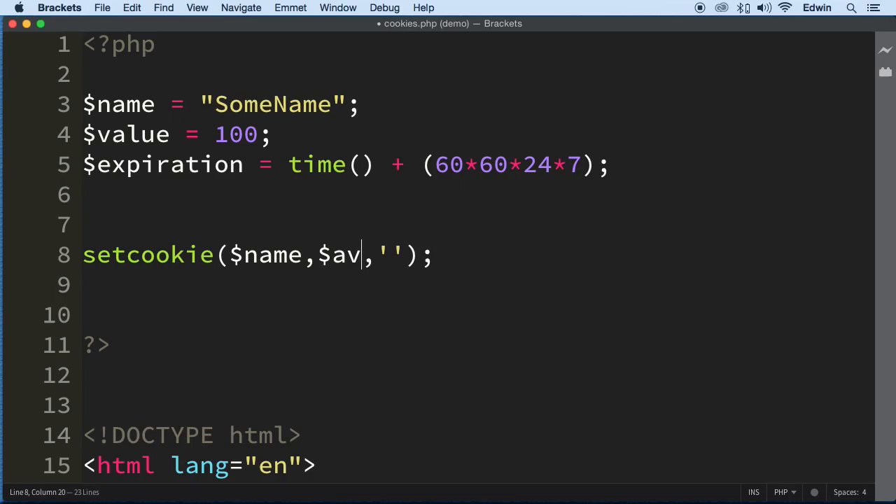
key(Backspace)
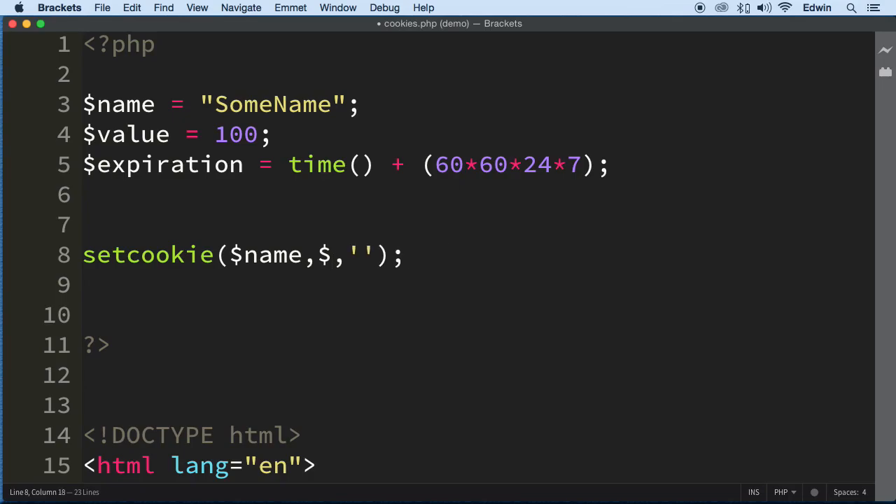
text(value)
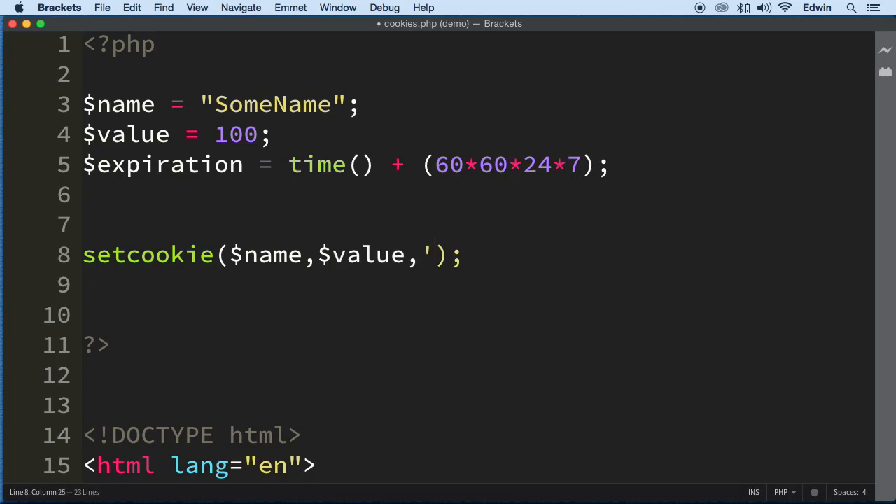
text($ec)
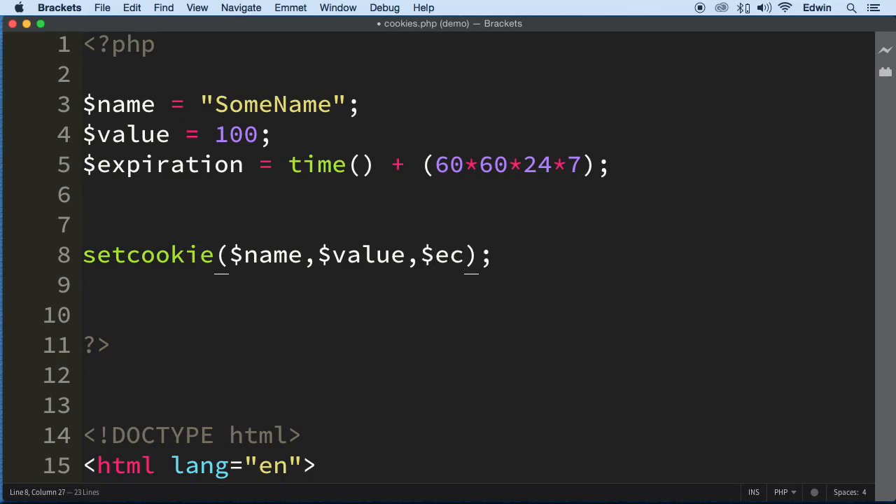
double_click(162, 165)
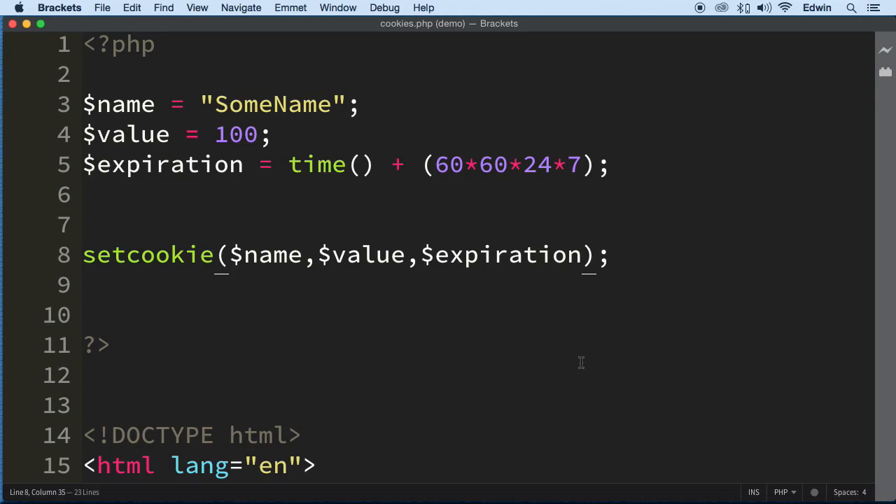
- Switch to Chrome's settings page and reveal the advanced Privacy section
scroll(down, 3)
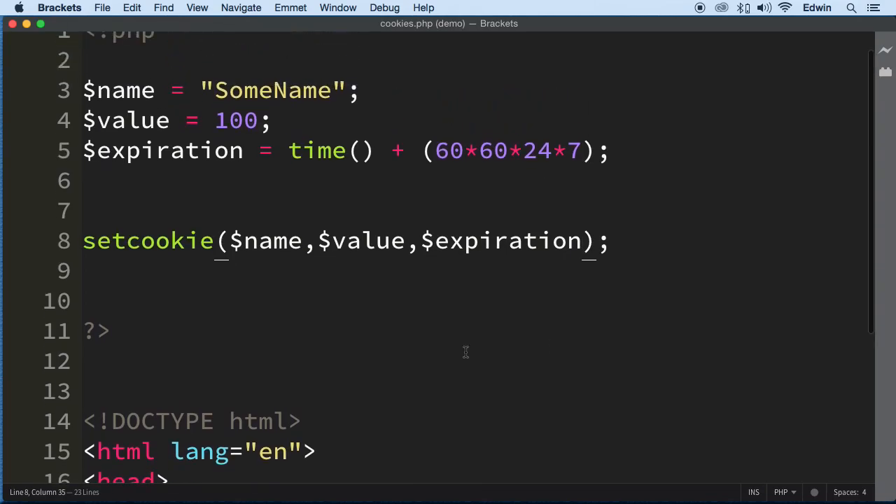
scroll(down, 3)
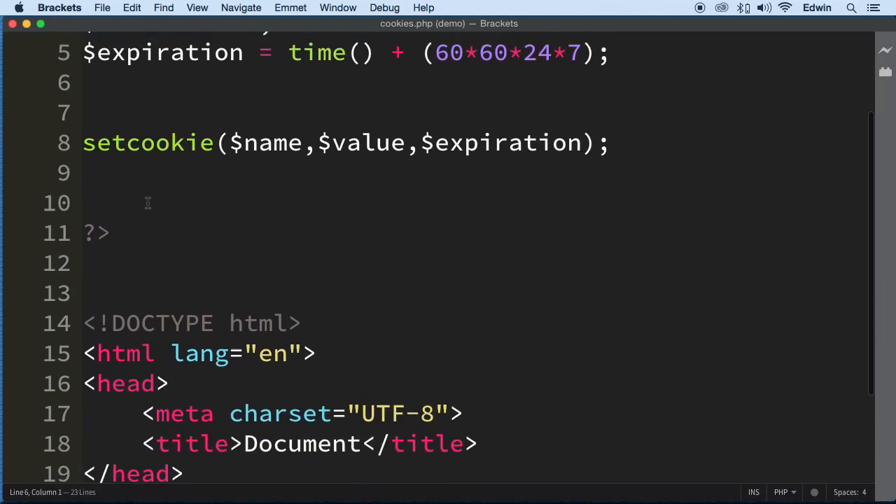
scroll(up, 3)
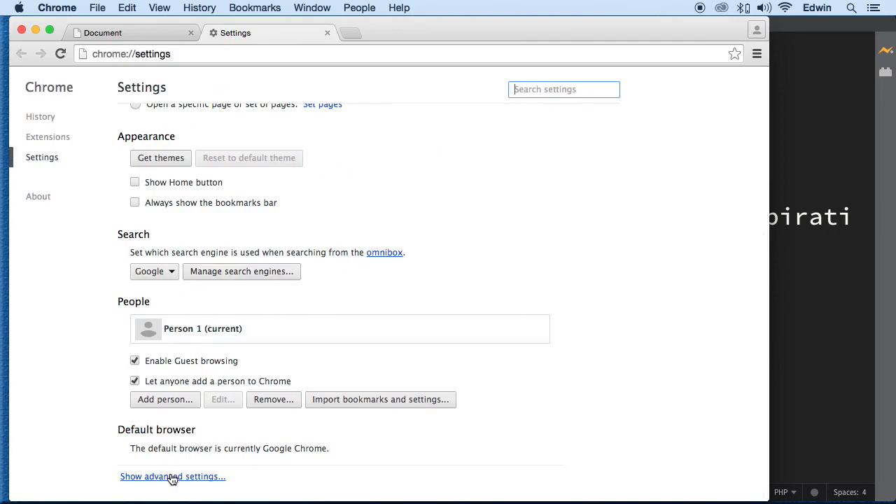
click(172, 476)
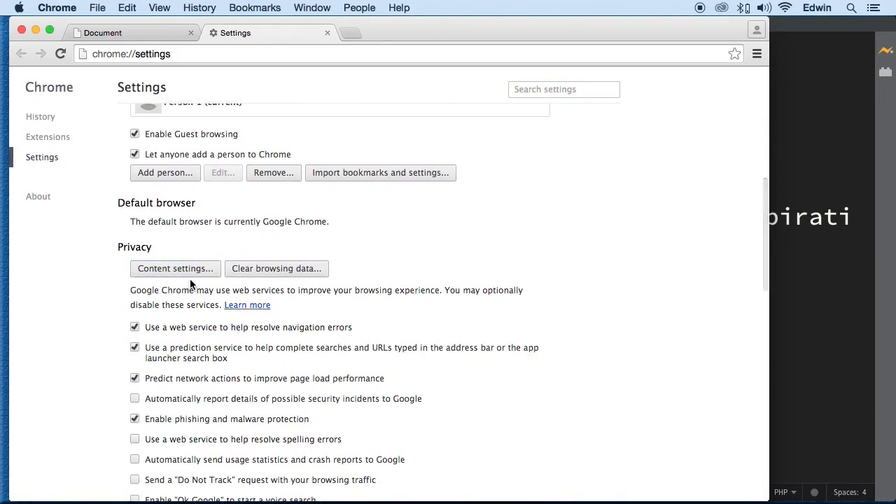
- Go through Content settings to the list of all cookies and site data
click(175, 269)
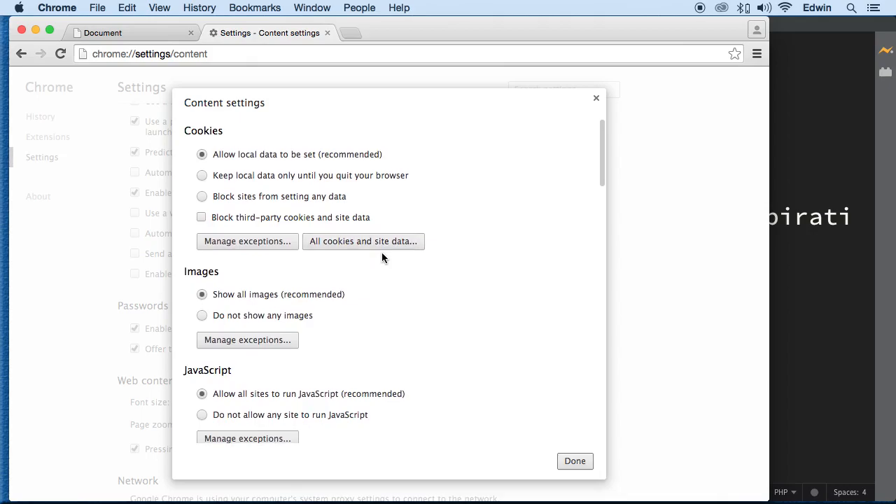
click(364, 240)
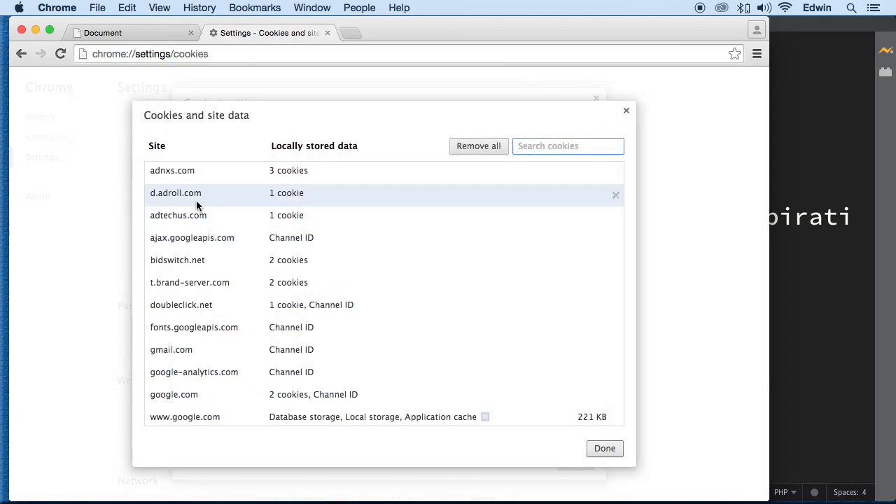
scroll(down, 3)
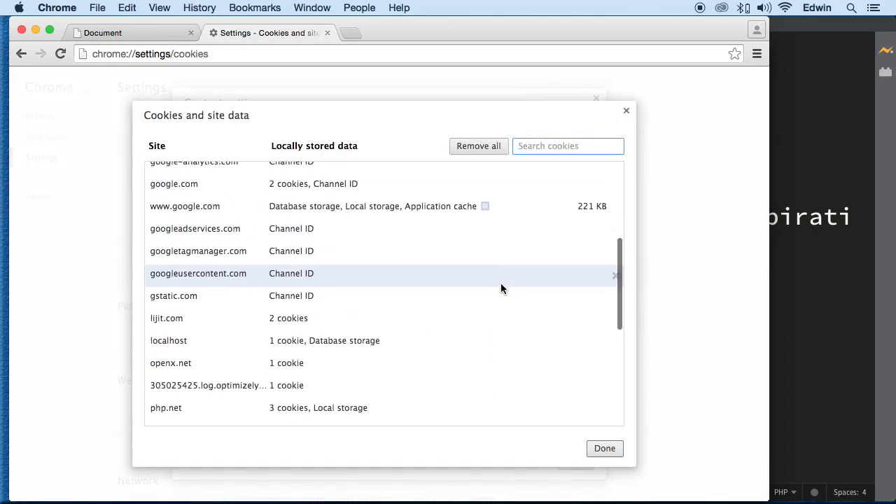
scroll(up, 3)
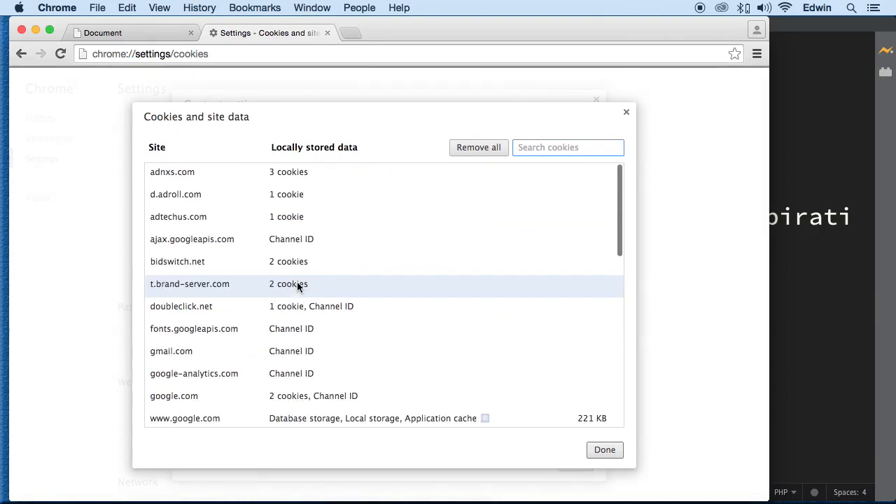
scroll(down, 3)
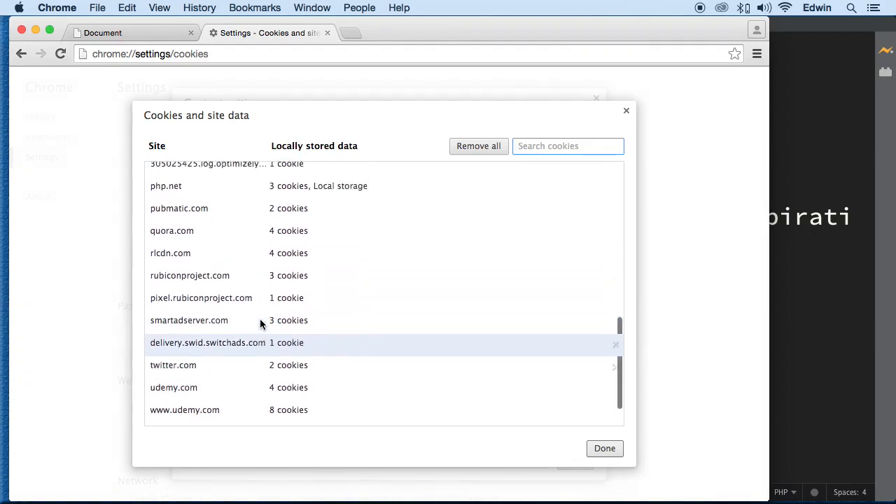
scroll(up, 3)
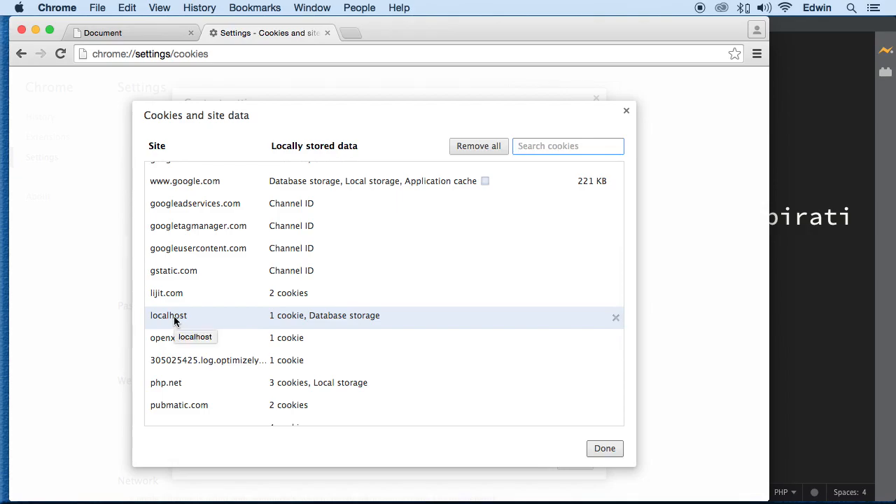
- Expand localhost and show the SomeName cookie's details: value 100, path /demo, one-week expiry
click(167, 315)
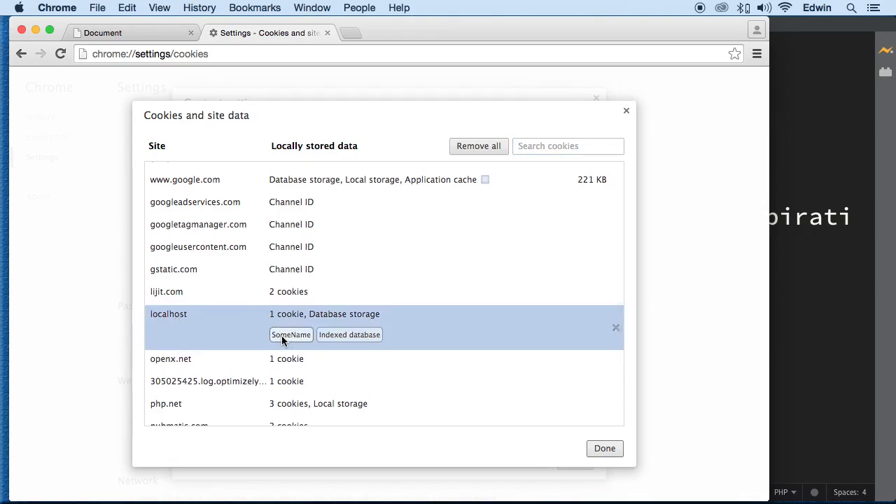
mouse_move(451, 76)
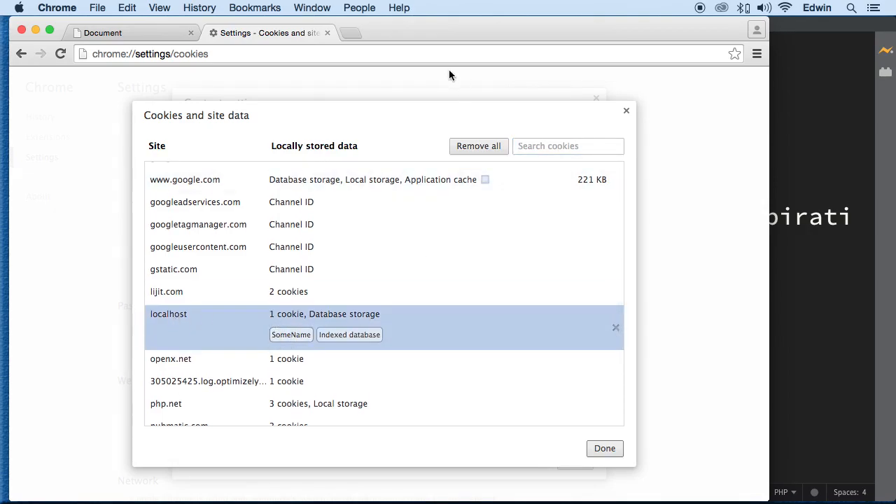
click(291, 335)
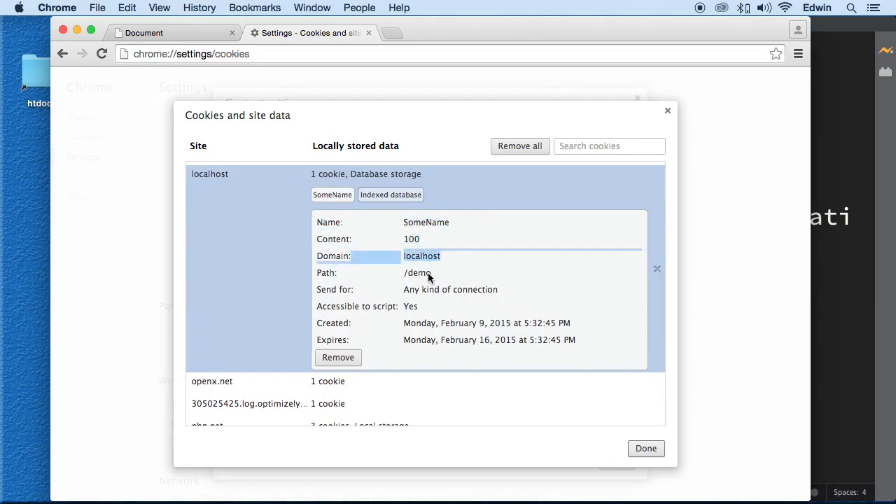
click(417, 271)
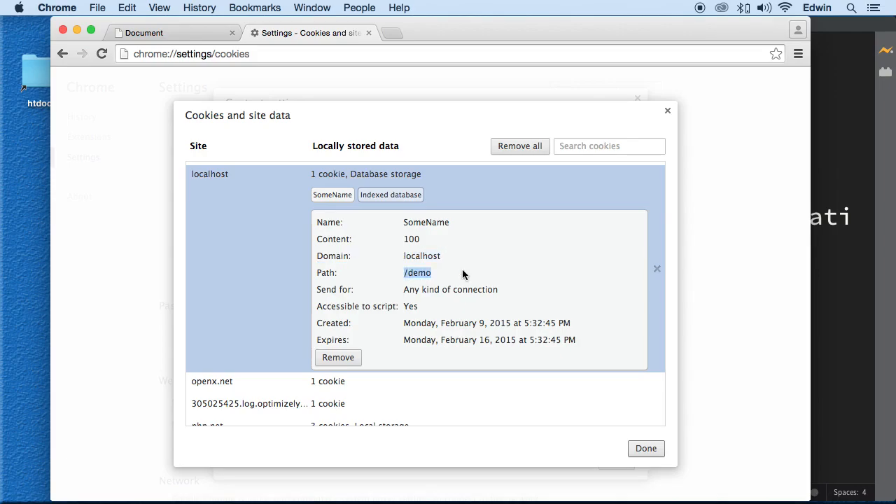